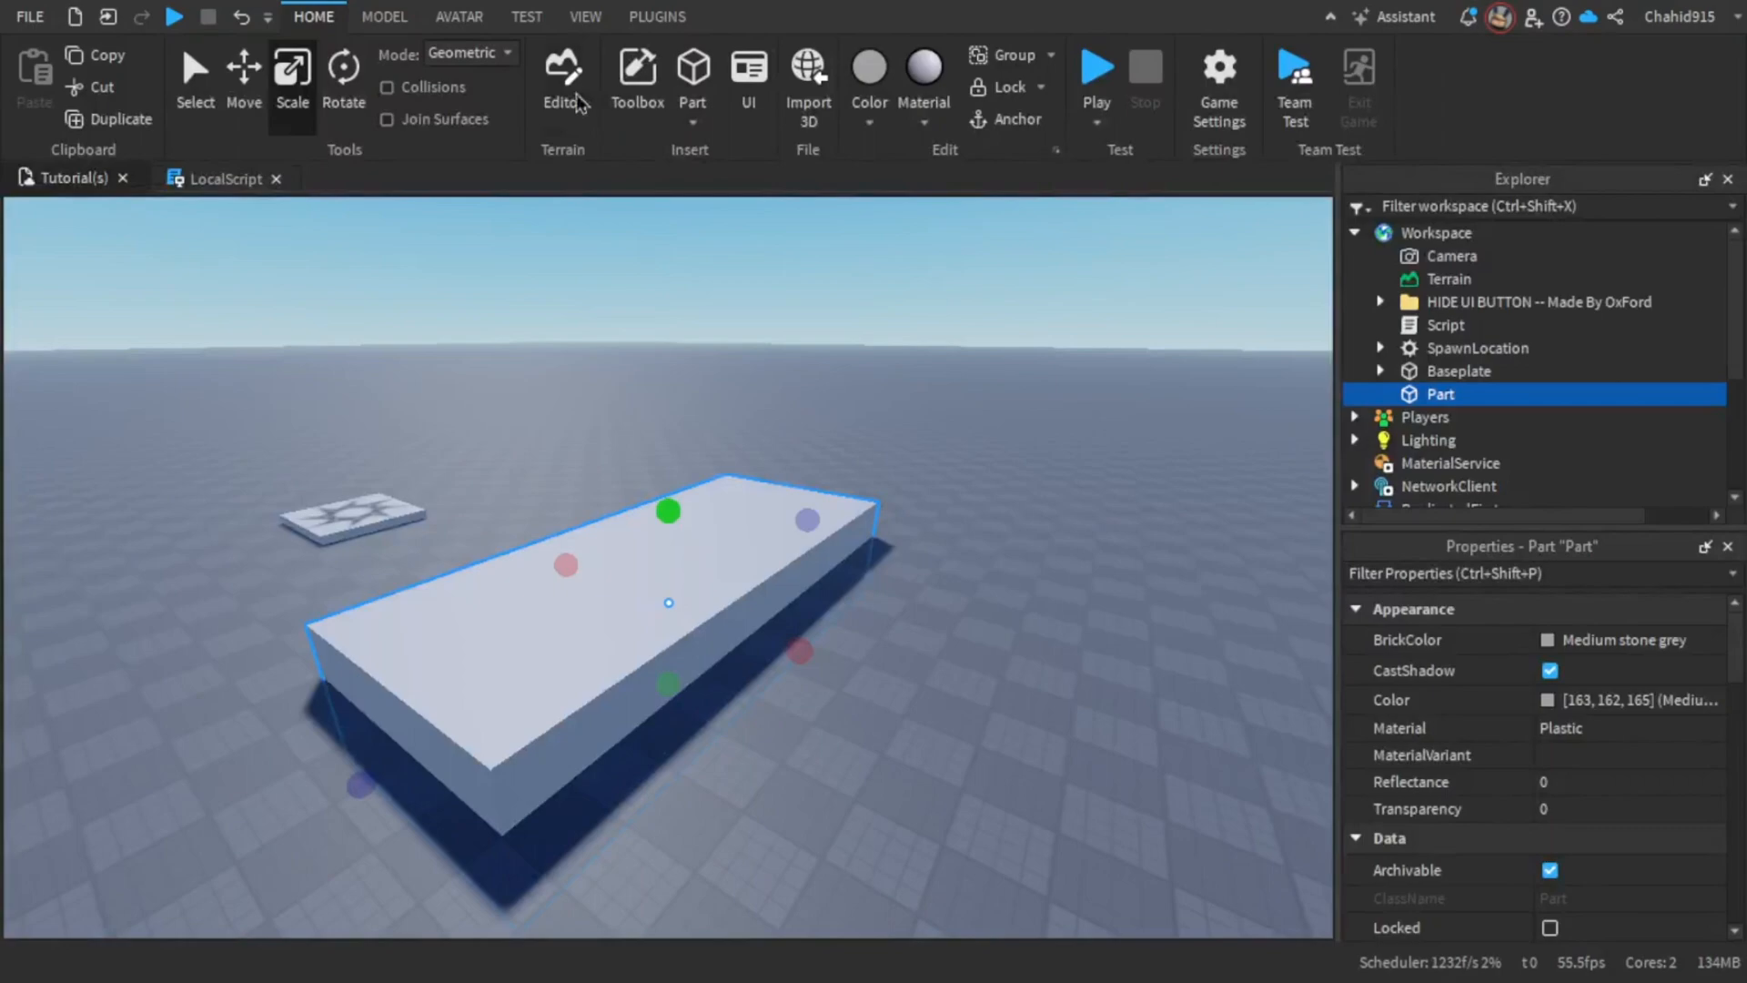
Step: Convert the grey slab part into grass terrain with the Part to Terrain plugin
click(656, 17)
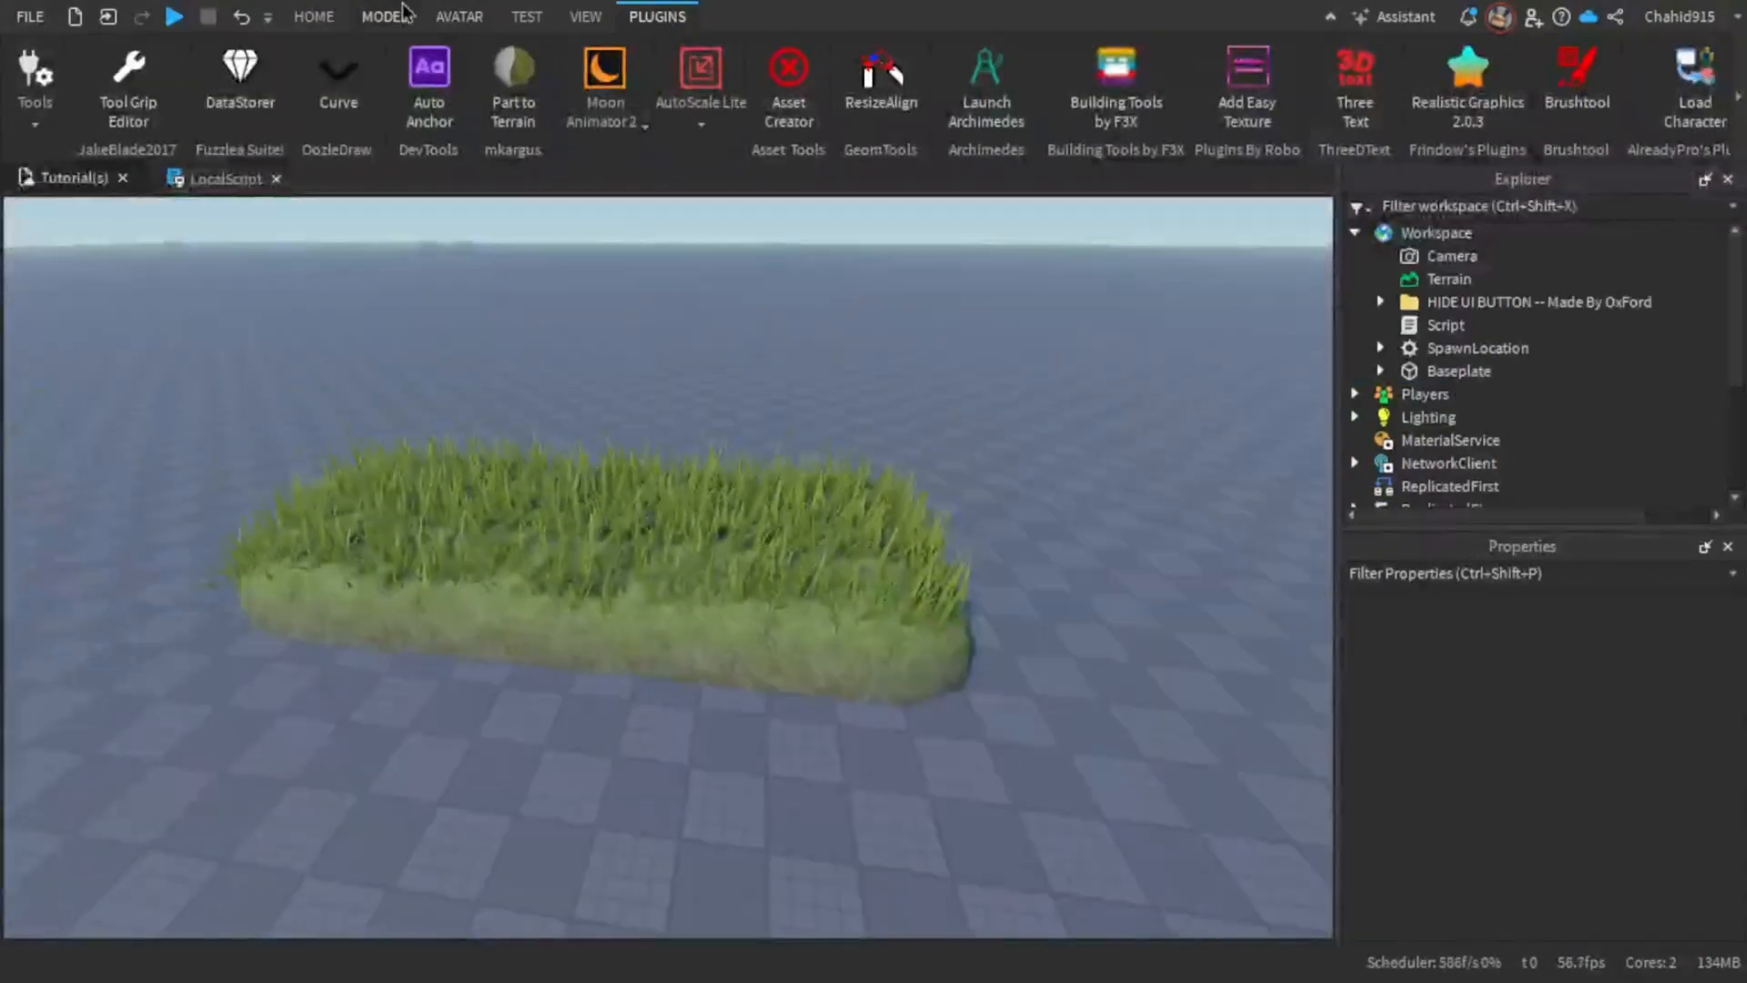
click(313, 15)
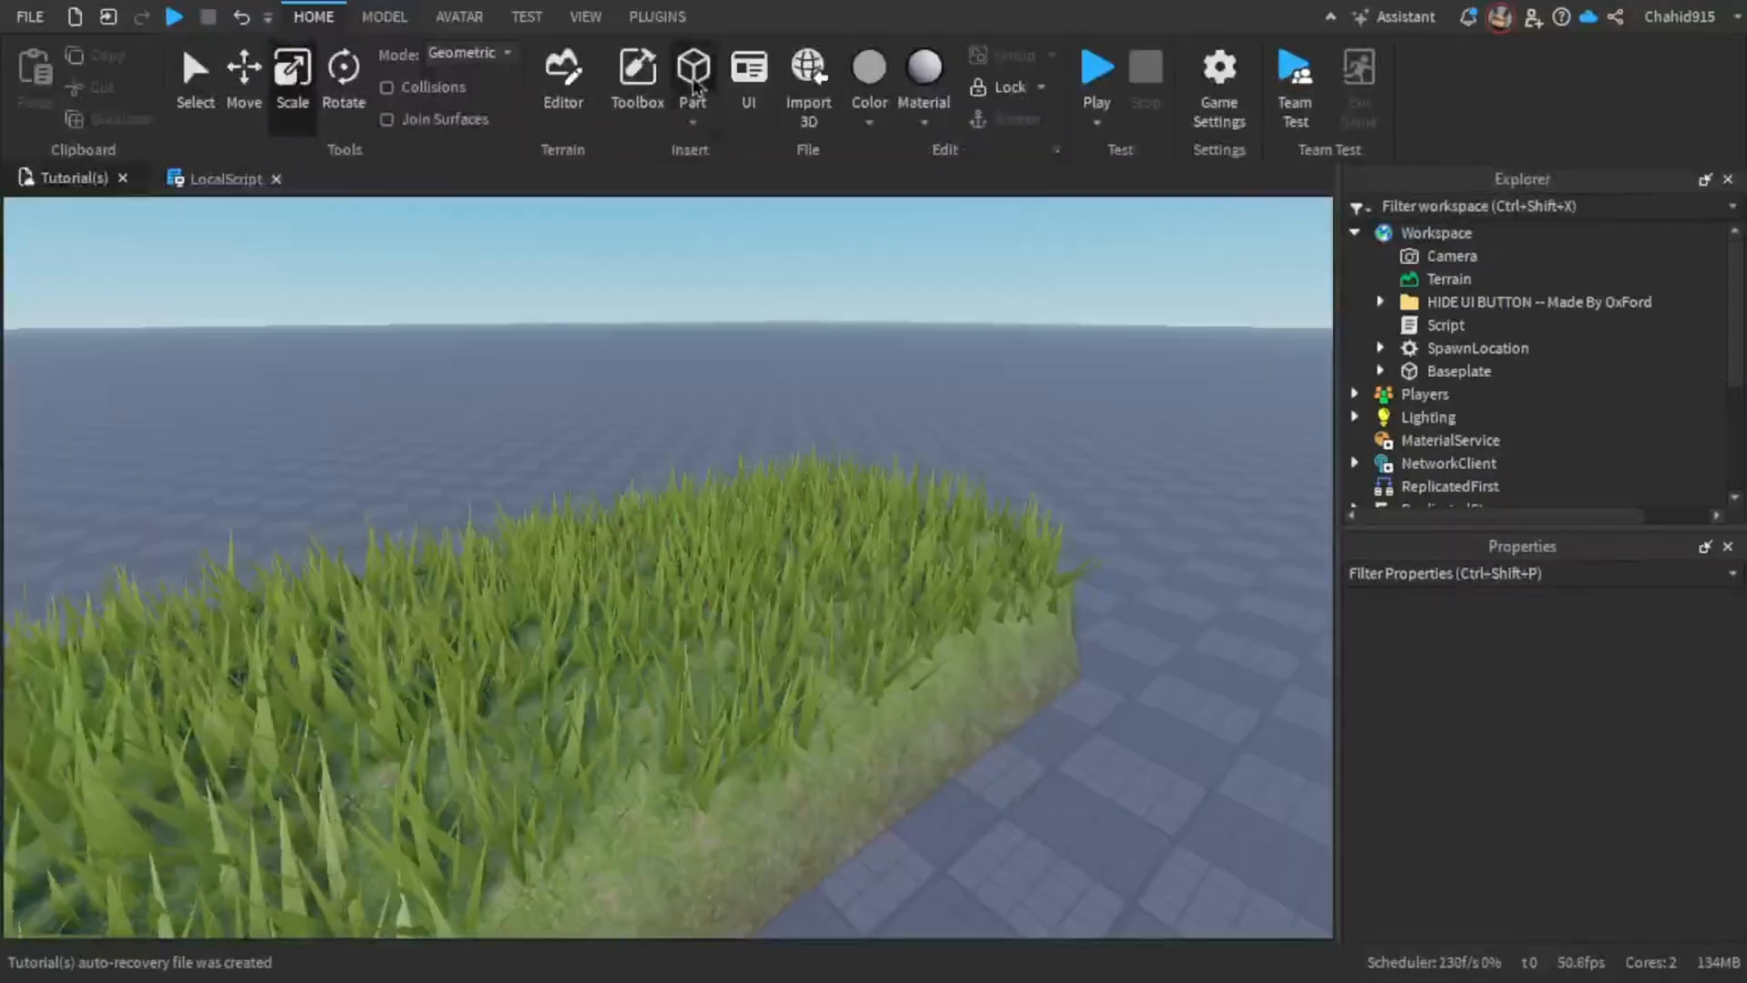
Step: Insert block parts forming an open box on the grass and colour them Medium green
click(691, 69)
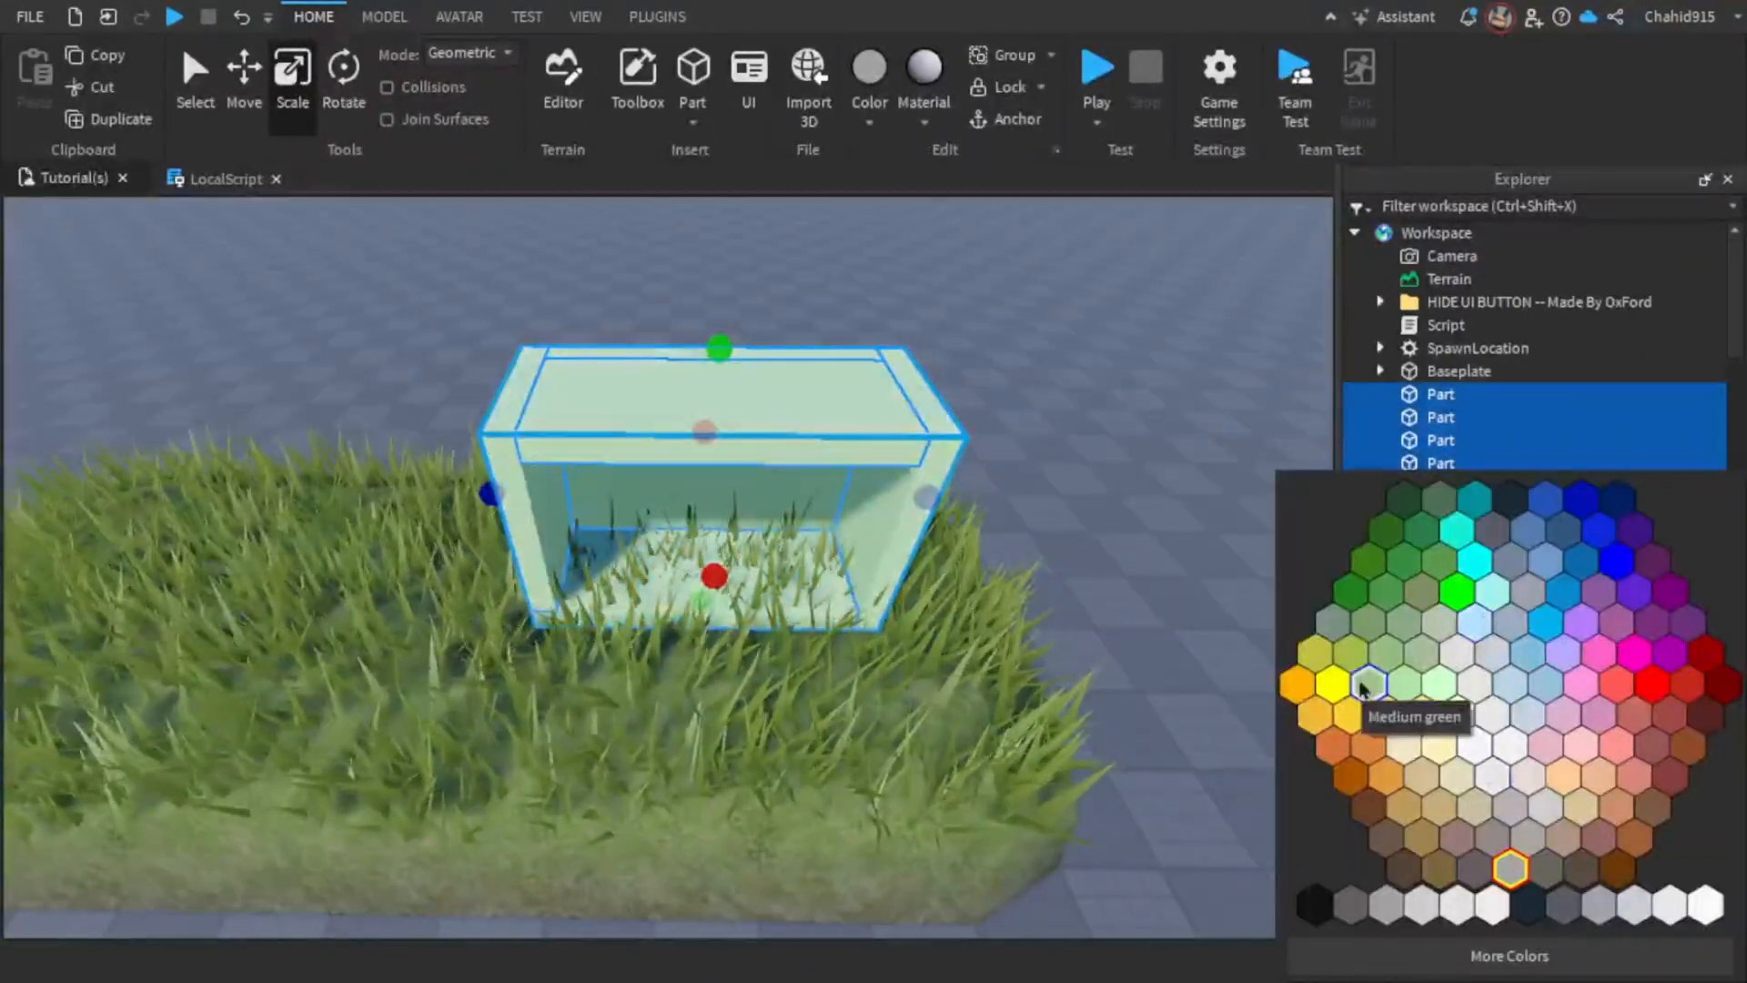
click(1370, 685)
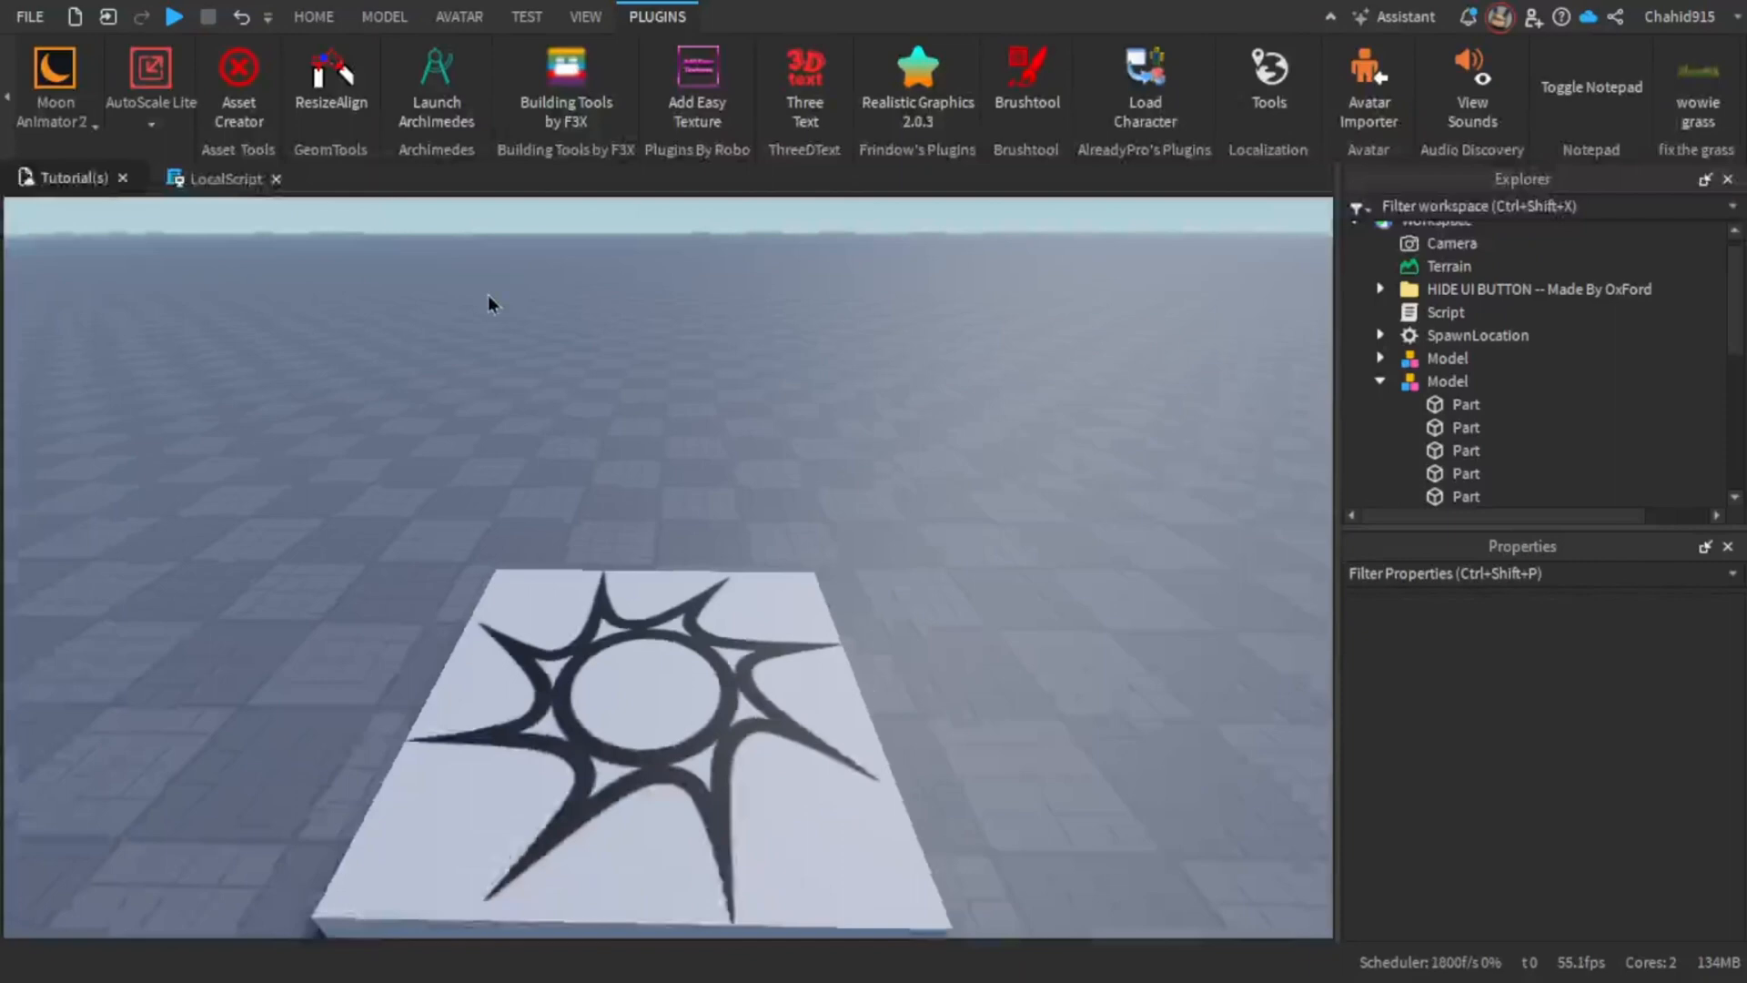
click(313, 16)
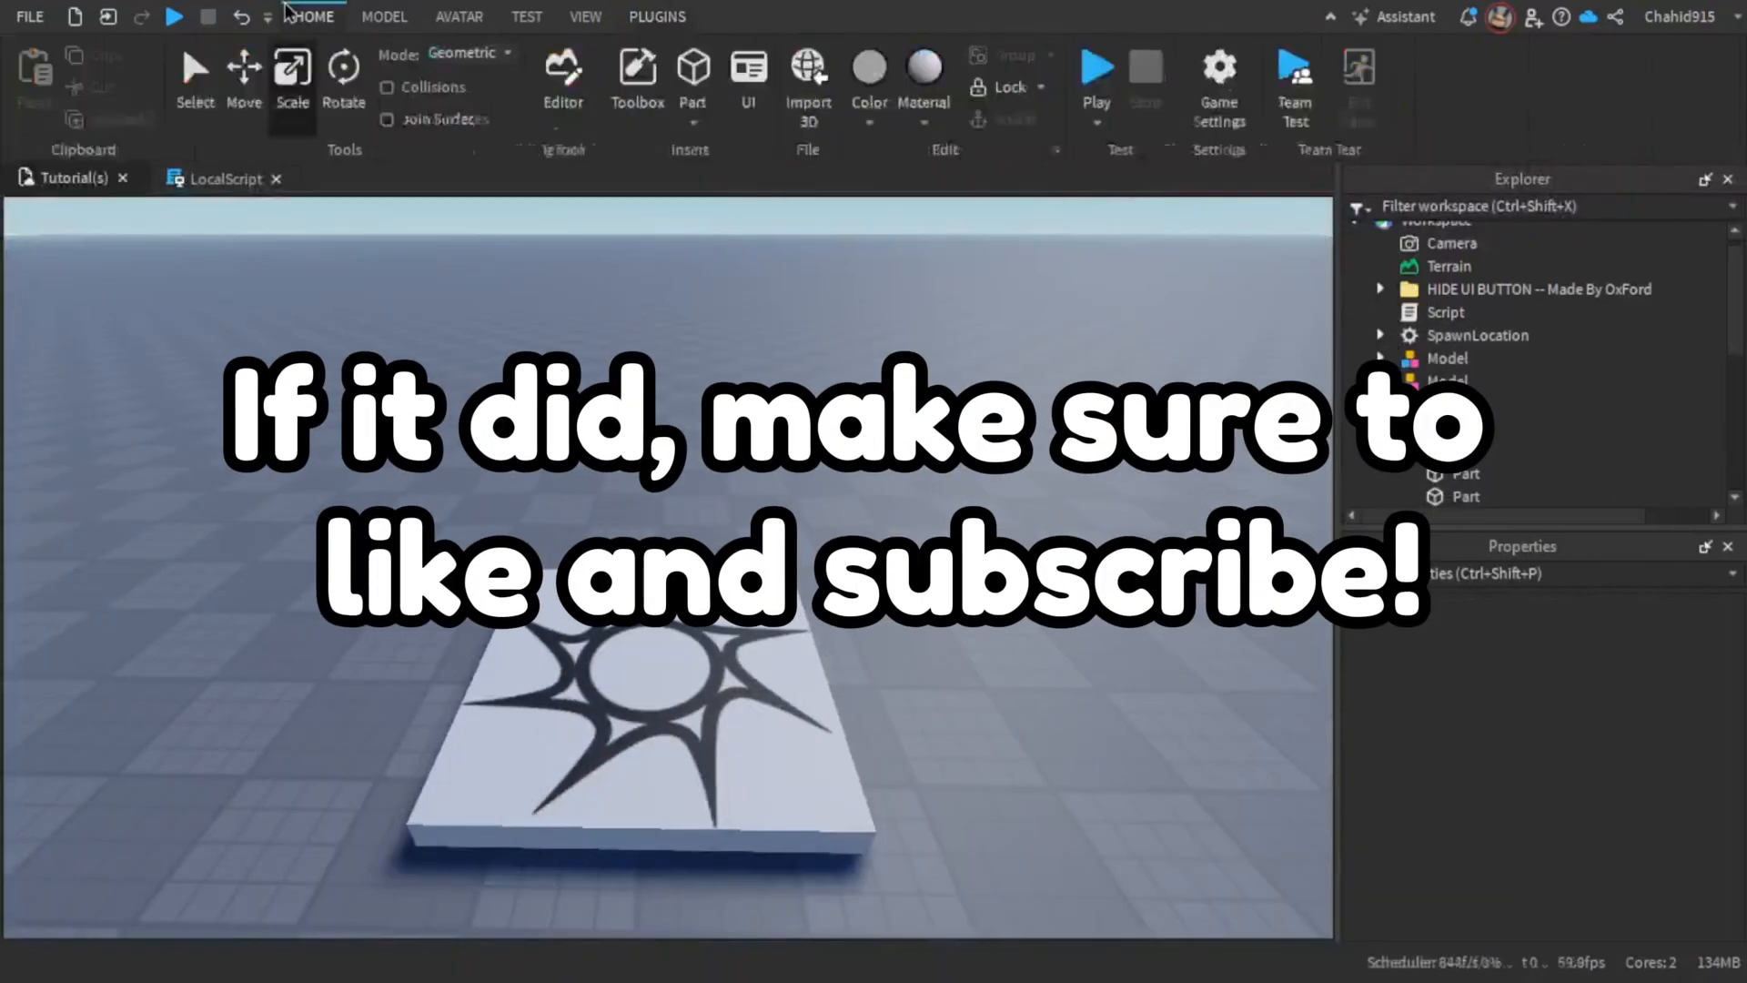
click(656, 17)
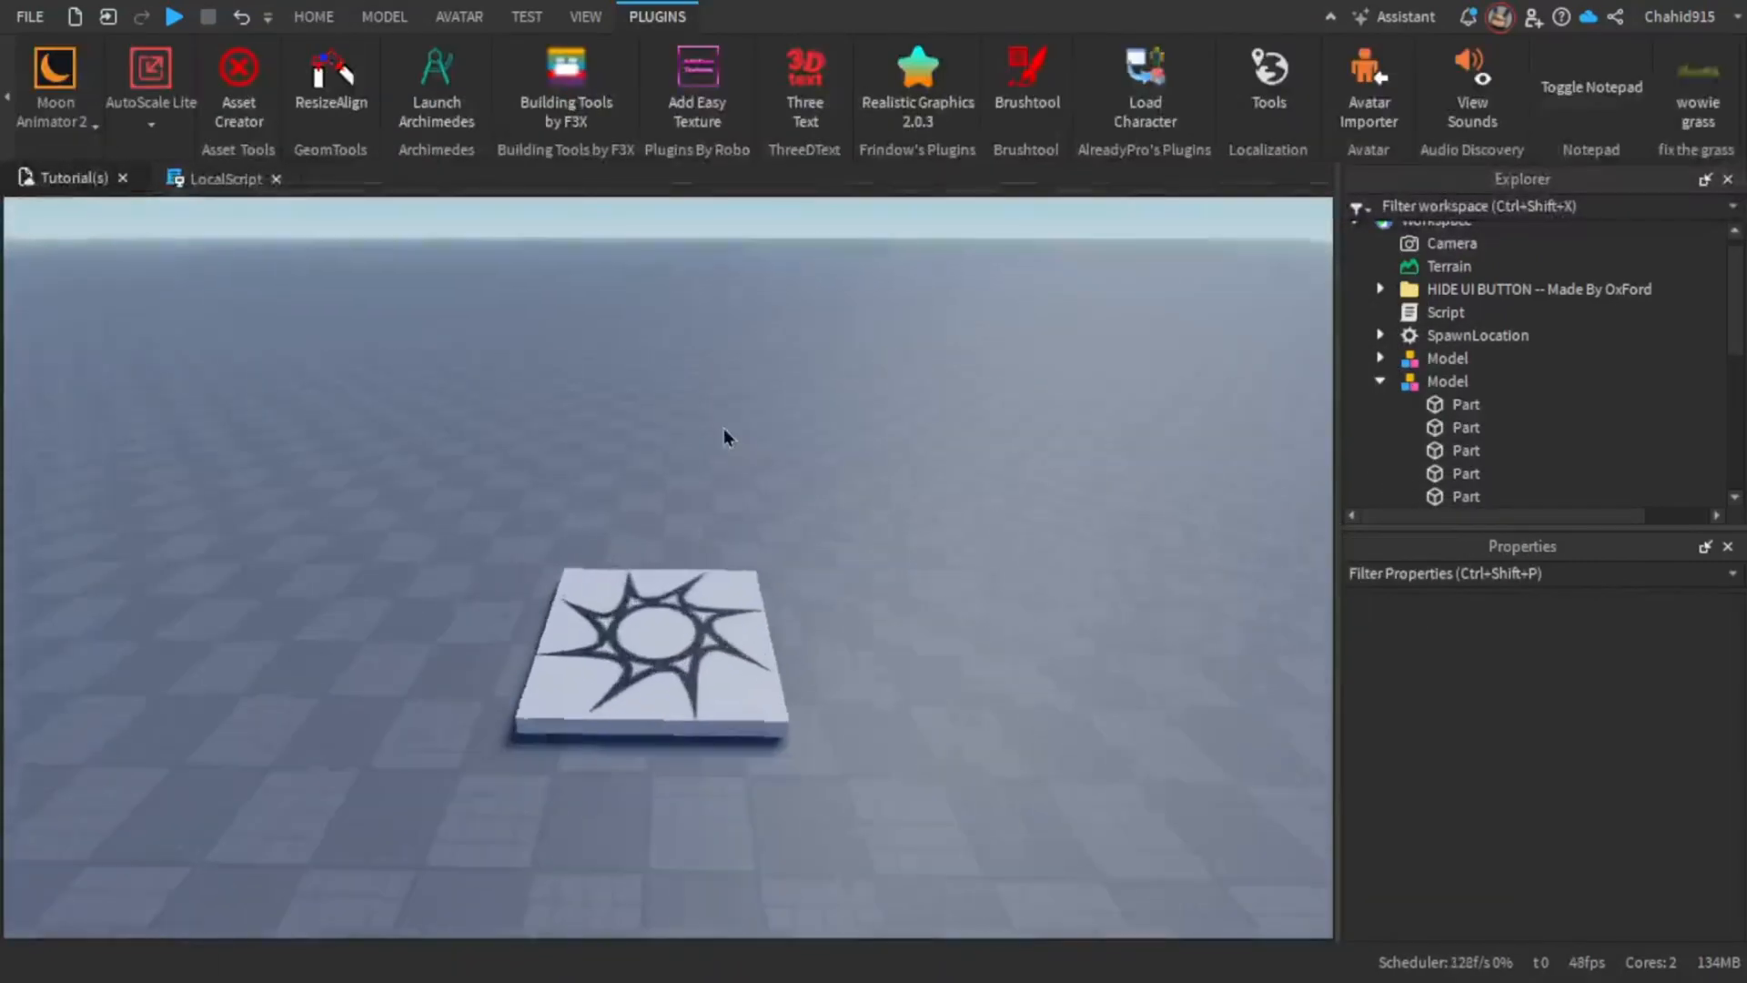